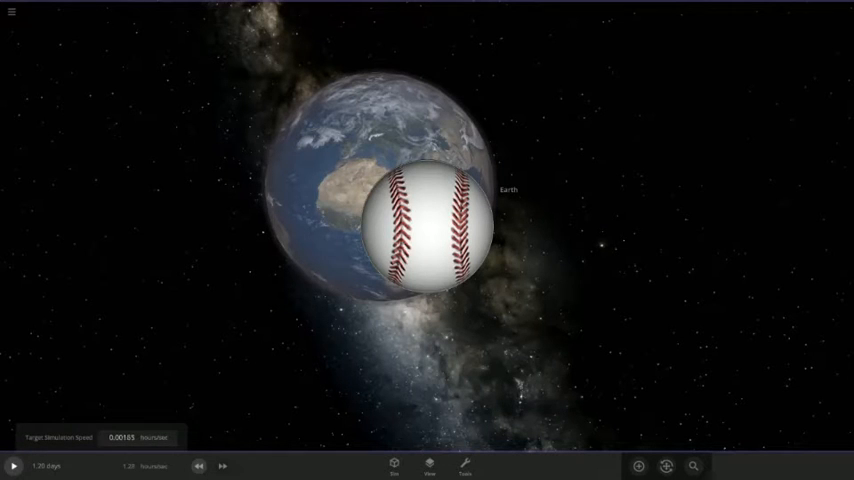
Speed up time and focus the camera on the baseball-sized Earth nearing North Africa
{"action": "left_click", "coordinate": [14, 466]}
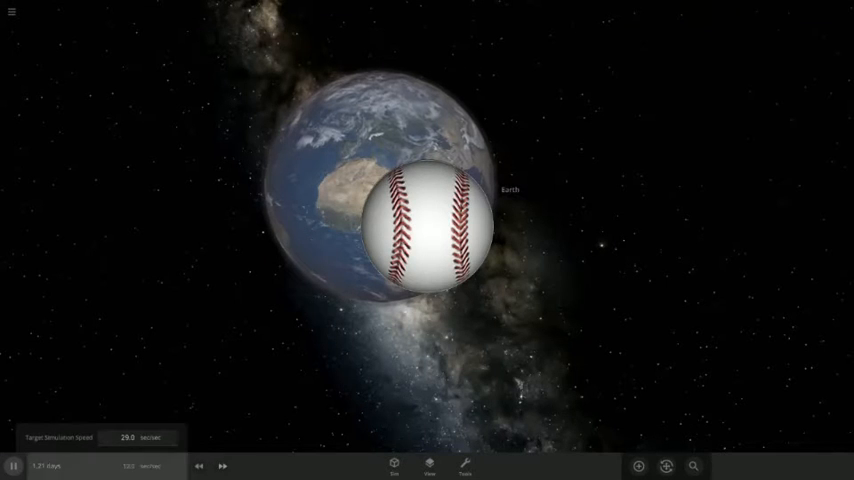
{"action": "left_click", "coordinate": [222, 466]}
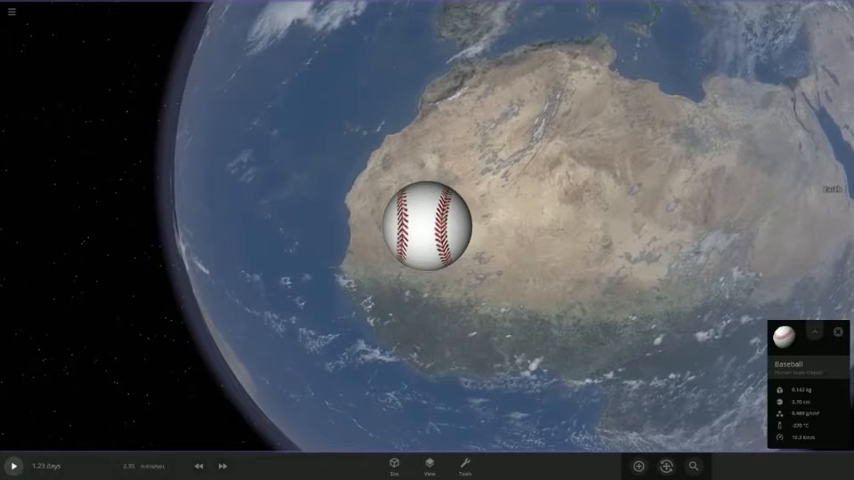
Run the simulation through the baseball's impact, then select Earth to show its details
{"action": "left_click", "coordinate": [14, 466]}
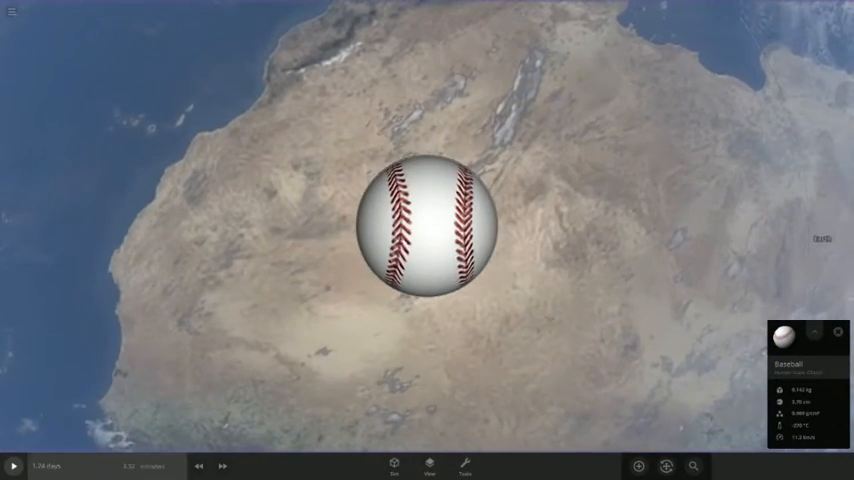
{"action": "left_click", "coordinate": [12, 466]}
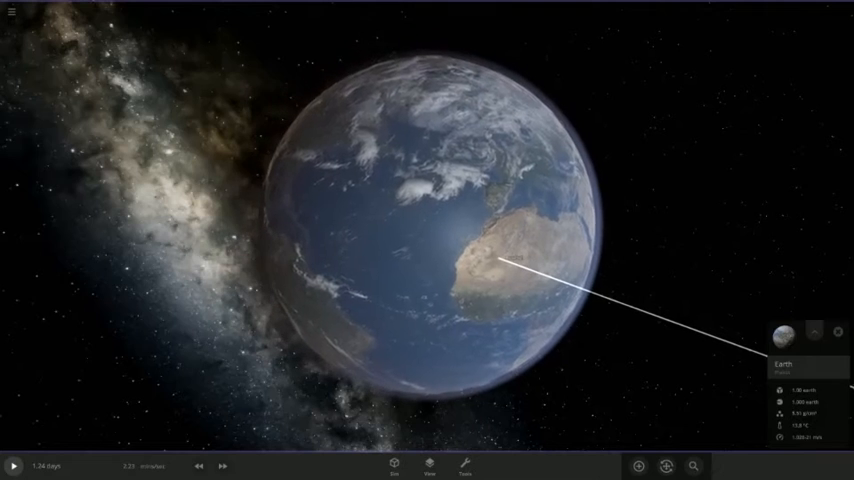
Show the Add Object catalogue of planets and moons beside Earth
{"action": "left_click", "coordinate": [12, 466]}
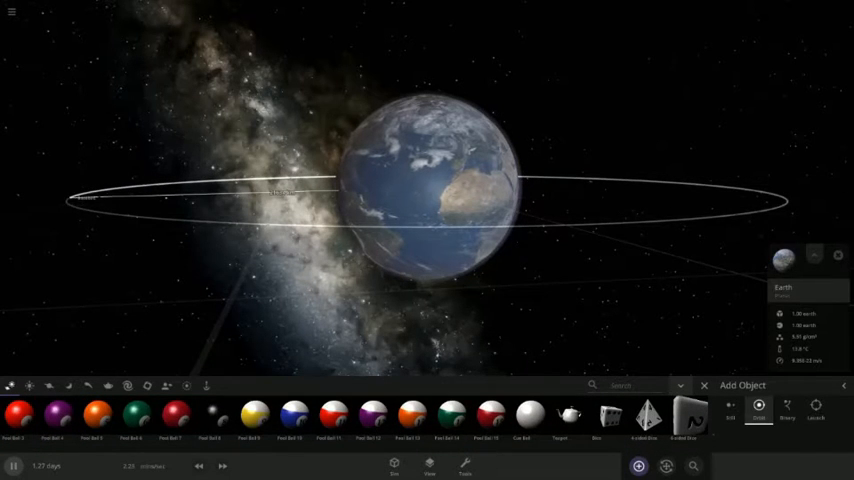
Choose the banana from the catalogue and place it near Earth's orbit ring
{"action": "left_click", "coordinate": [12, 12]}
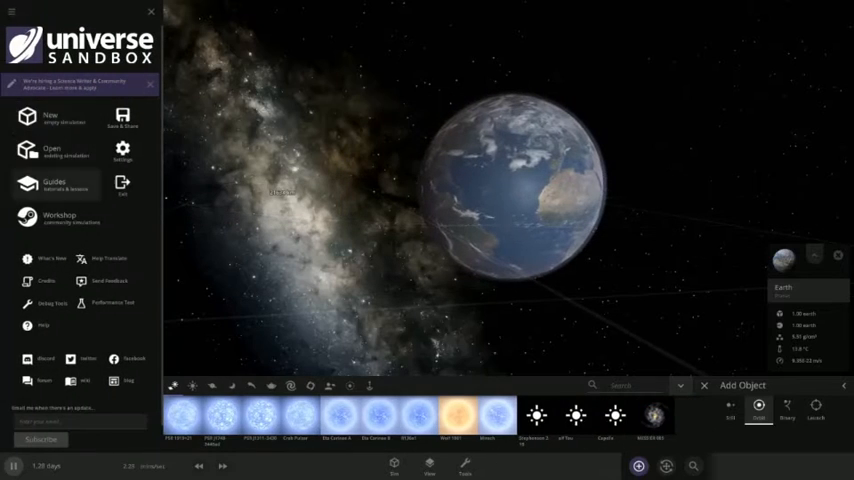
{"action": "left_click", "coordinate": [52, 150]}
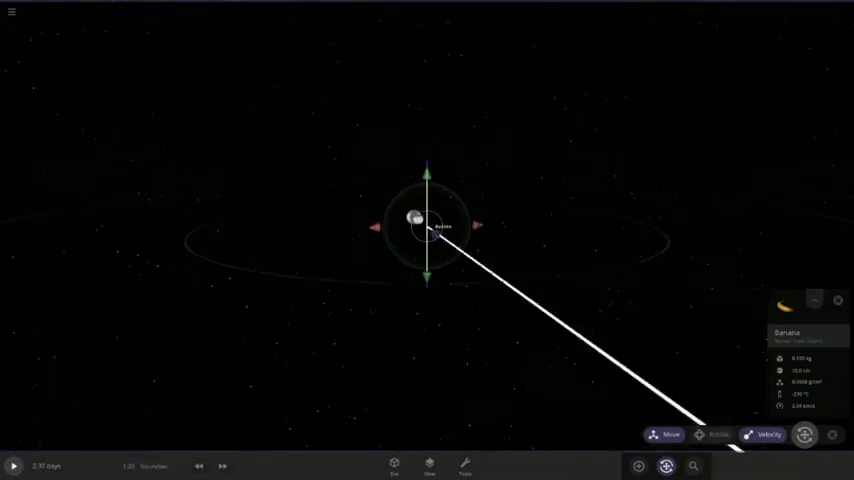
{"action": "scroll", "scroll_direction": "down", "scroll_amount": 3}
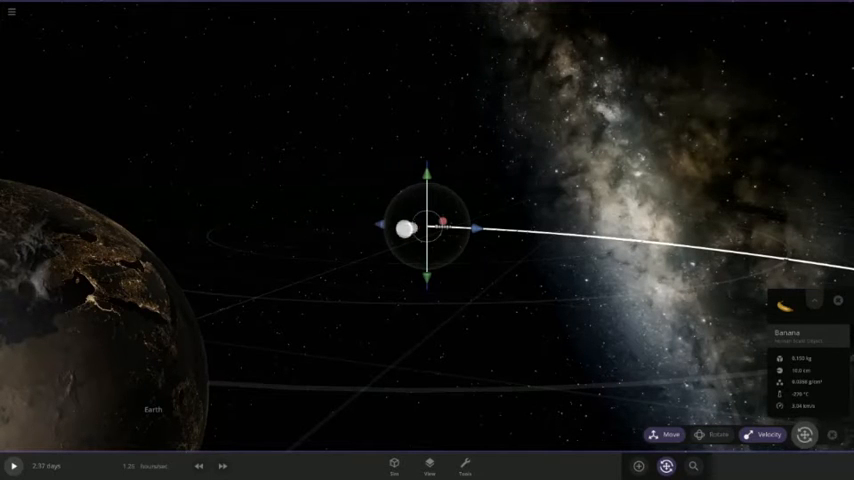
Drag the banana's velocity arrow to launch it past Earth and resume time
{"action": "left_click_drag", "start_coordinate": [404, 230], "coordinate": [388, 224]}
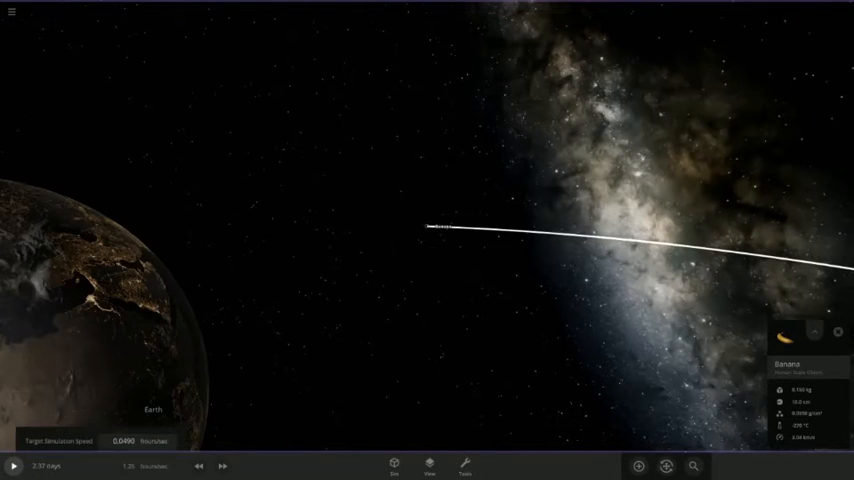
{"action": "left_click", "coordinate": [14, 466]}
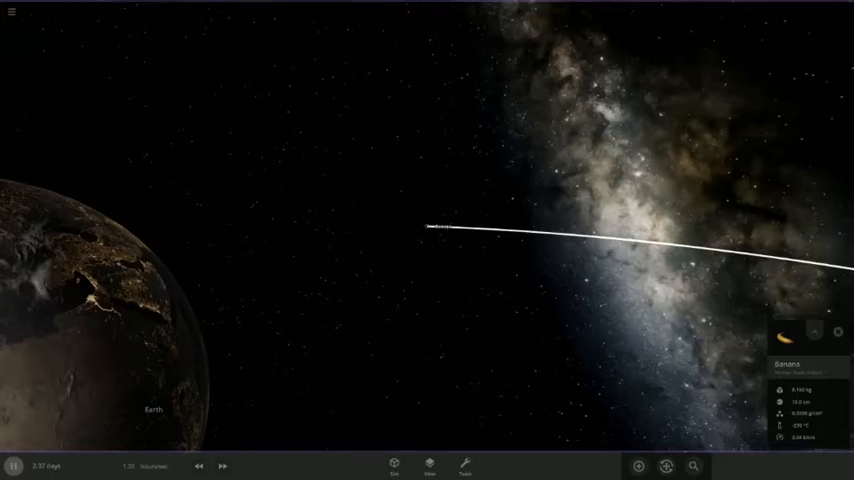